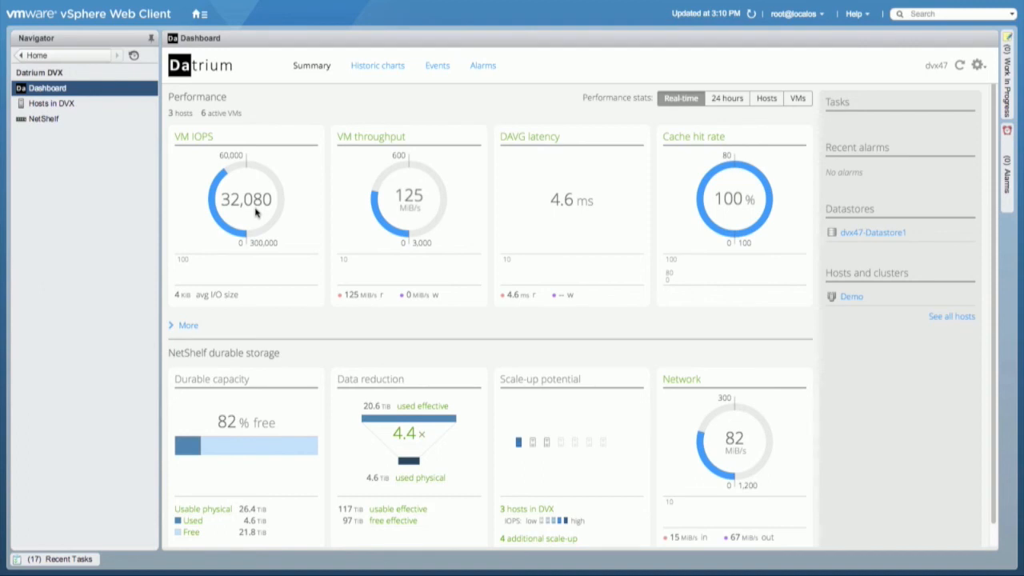
{"action": "mouse_move", "coordinate": [957, 322]}
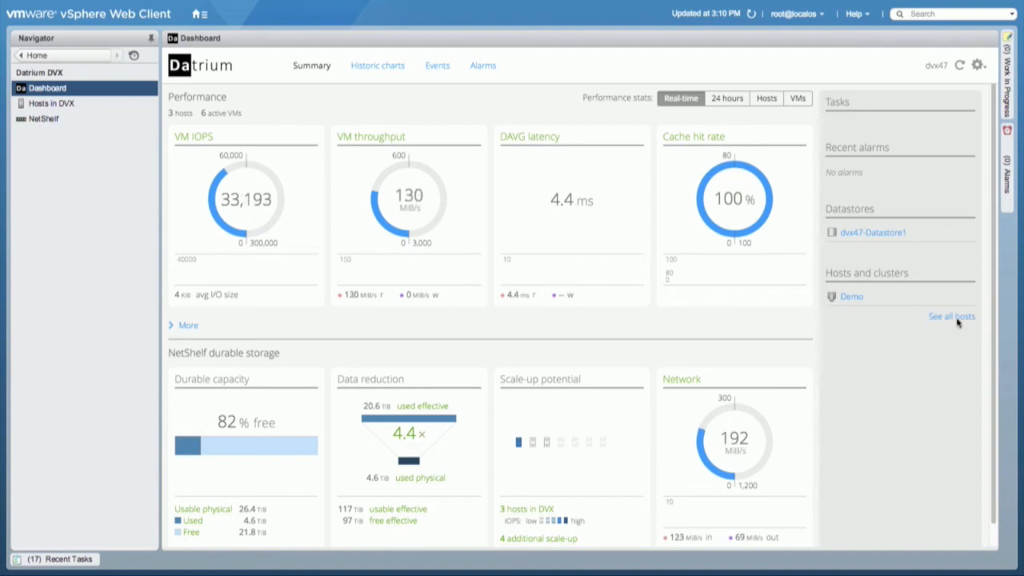
Step: Show the full list of hosts to reach colo-uca-east01's Datrium DVX monitor page
{"action": "left_click", "coordinate": [952, 317]}
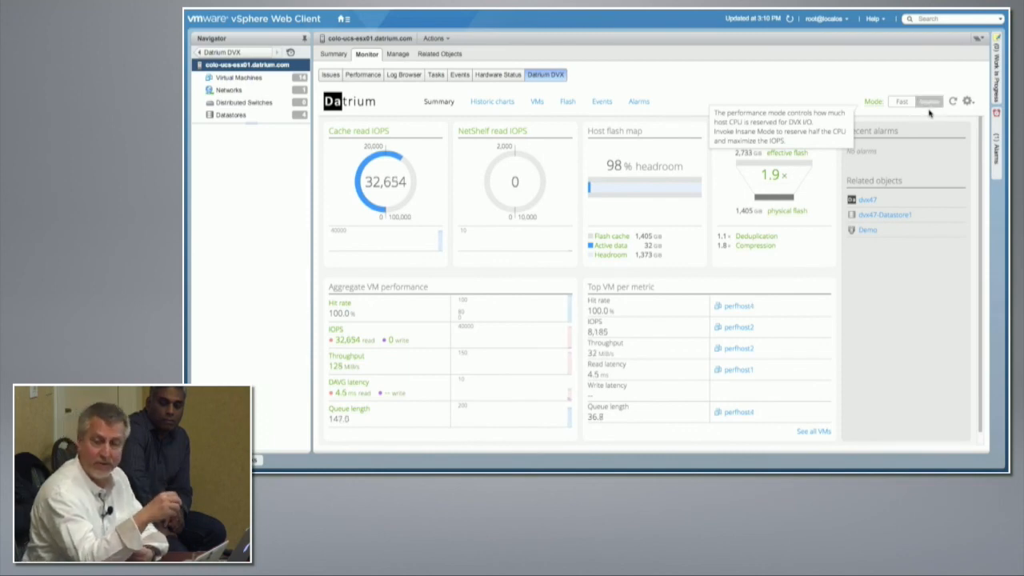
Step: Switch the host to Insane mode, then return to the Datrium DVX dashboard showing about 65k VM IOPS
{"action": "left_click", "coordinate": [931, 102]}
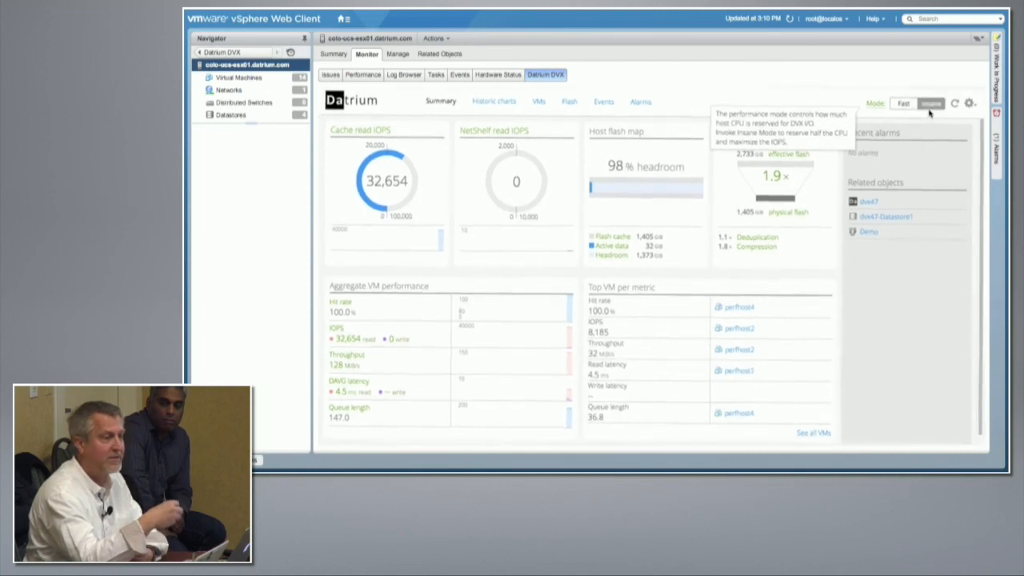
{"action": "left_click", "coordinate": [928, 102]}
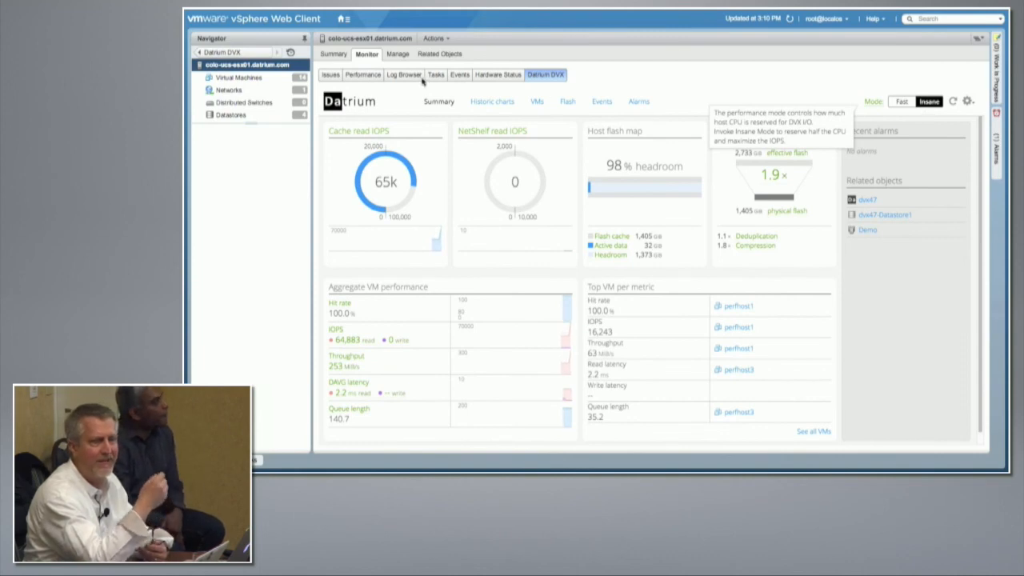
{"action": "left_click", "coordinate": [342, 20]}
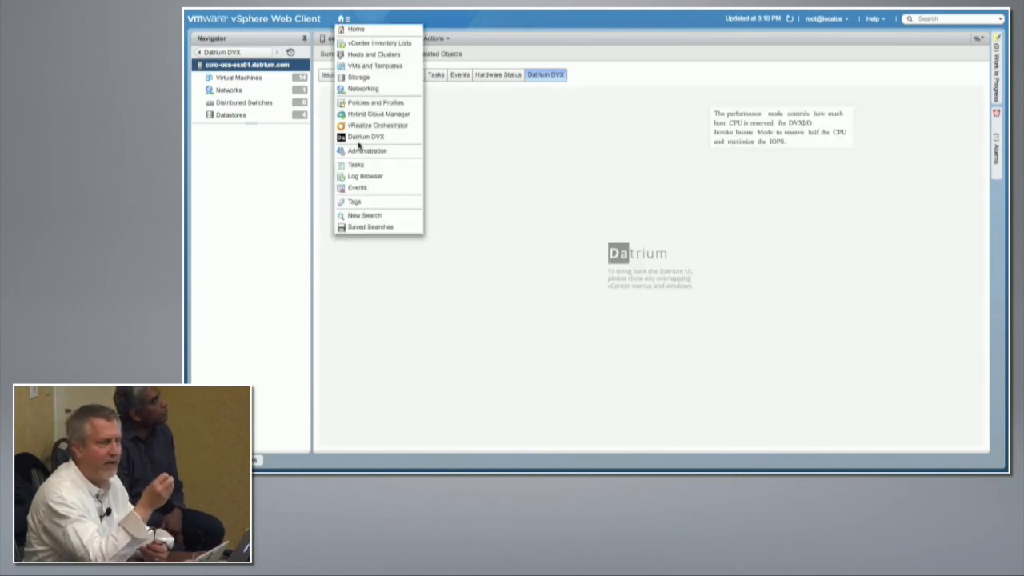
{"action": "left_click", "coordinate": [365, 136]}
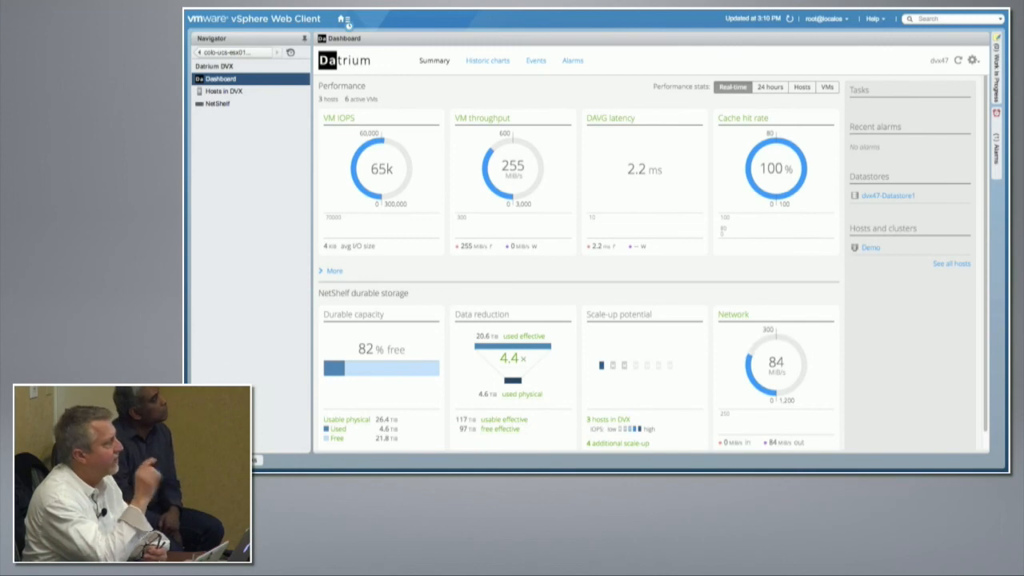
{"action": "left_click", "coordinate": [342, 20]}
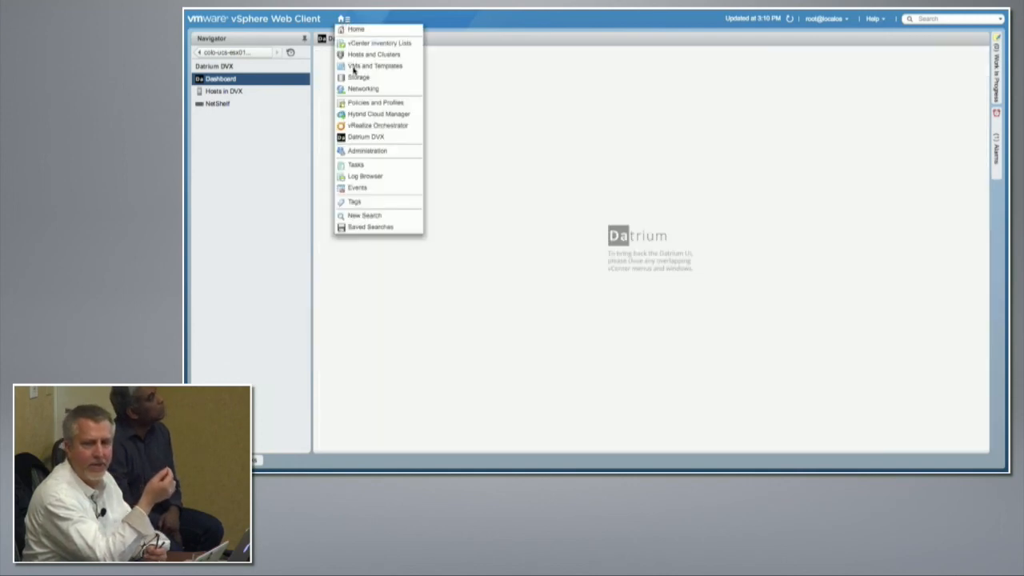
Step: Start a compute-resource-only migration of perfhost2 from the Insane Demo folder's VM list
{"action": "left_click", "coordinate": [374, 66]}
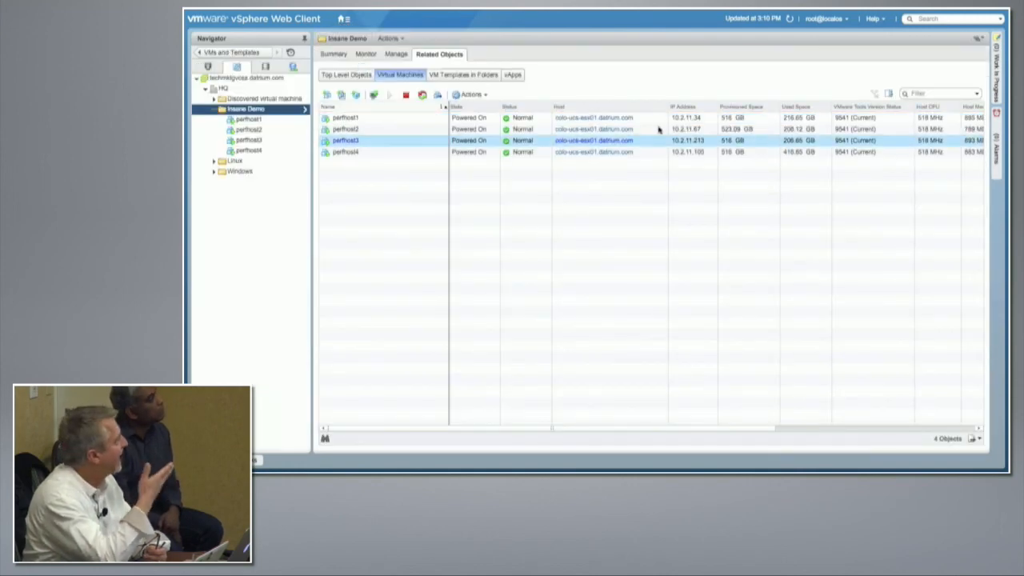
{"action": "left_click", "coordinate": [345, 128]}
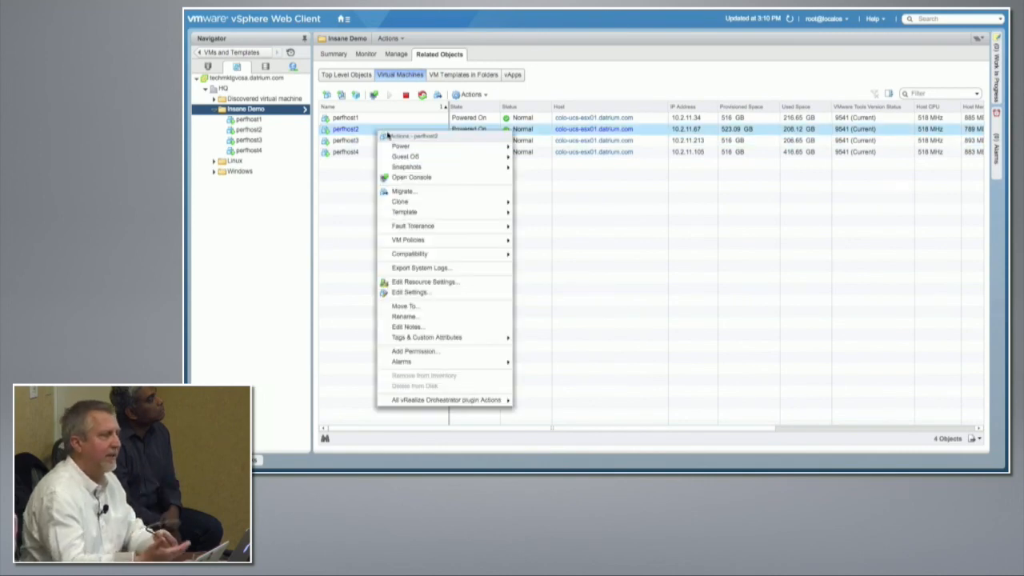
{"action": "left_click", "coordinate": [403, 190]}
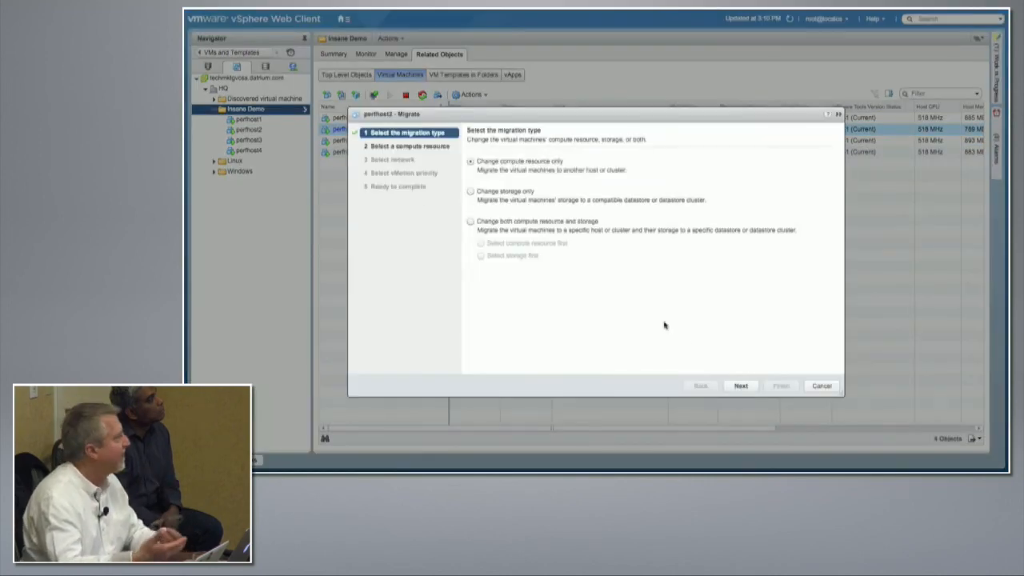
{"action": "left_click", "coordinate": [739, 385]}
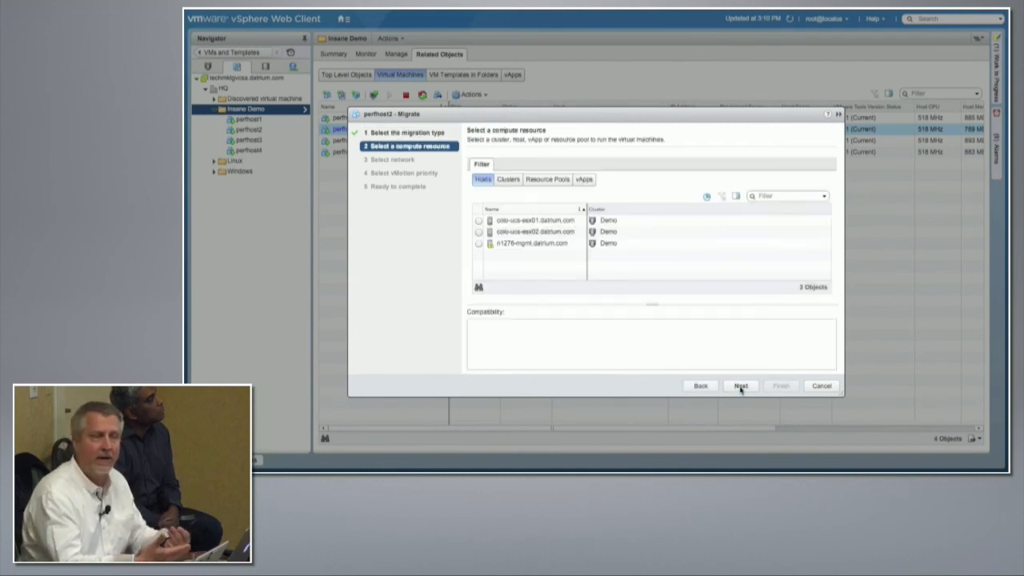
Step: Choose colo-uca-east02 as destination, keep network mapping and high priority, and submit the migration
{"action": "left_click", "coordinate": [534, 231]}
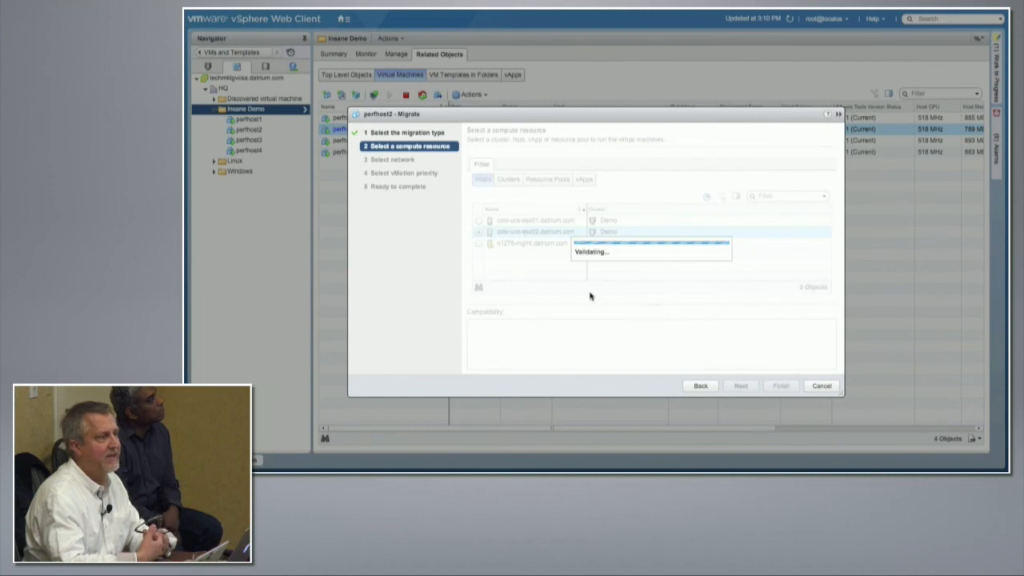
{"action": "left_click", "coordinate": [739, 386]}
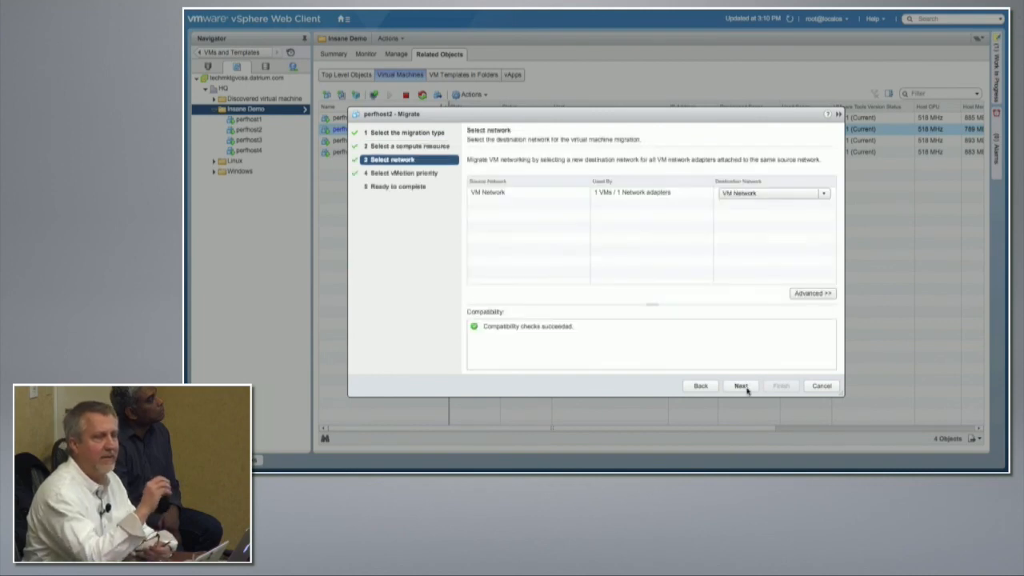
{"action": "left_click", "coordinate": [739, 386]}
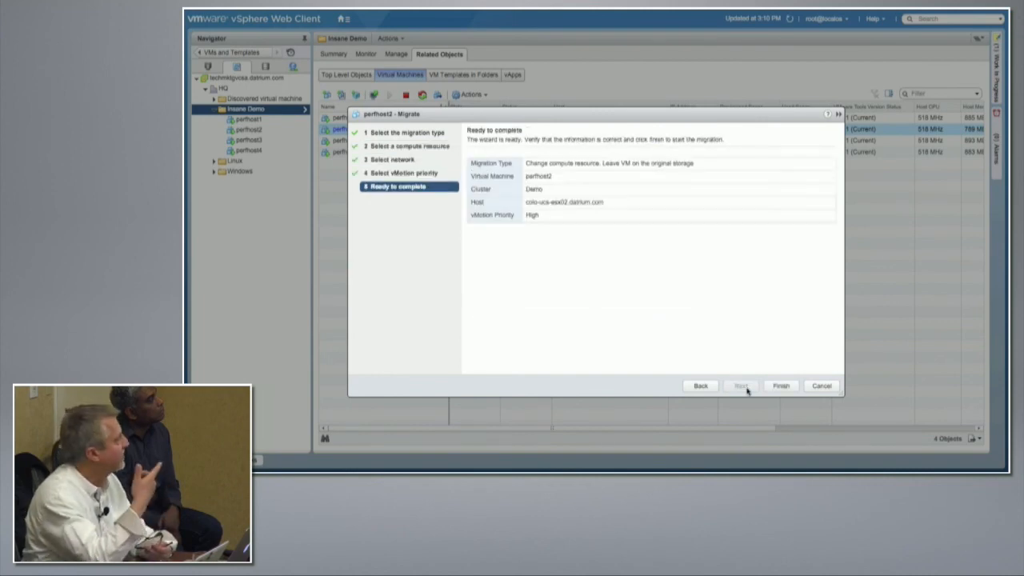
{"action": "left_click", "coordinate": [780, 385]}
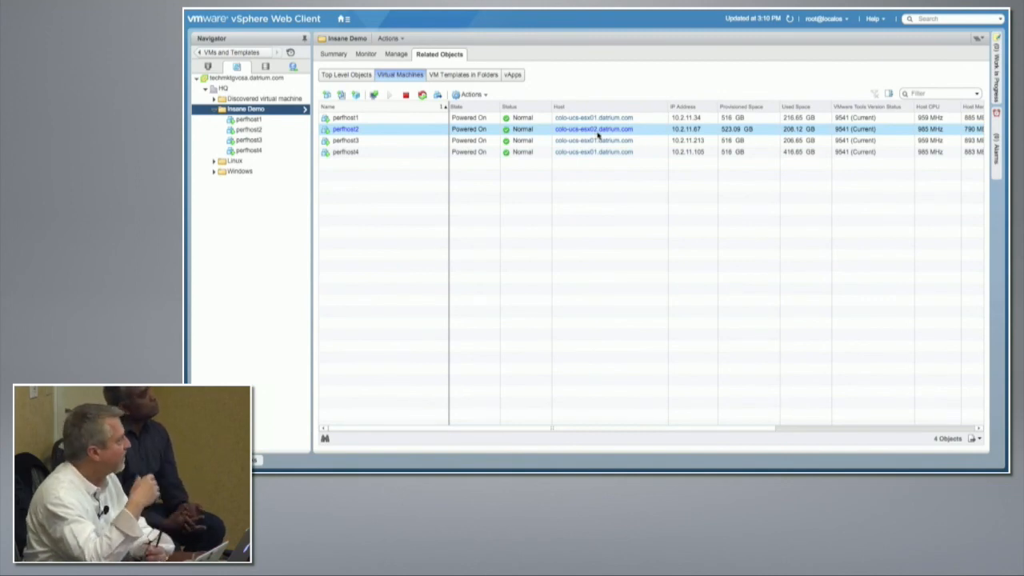
Step: Check the Datrium dashboard at about 91k IOPS, then put the second host into Insane mode
{"action": "left_click", "coordinate": [342, 19]}
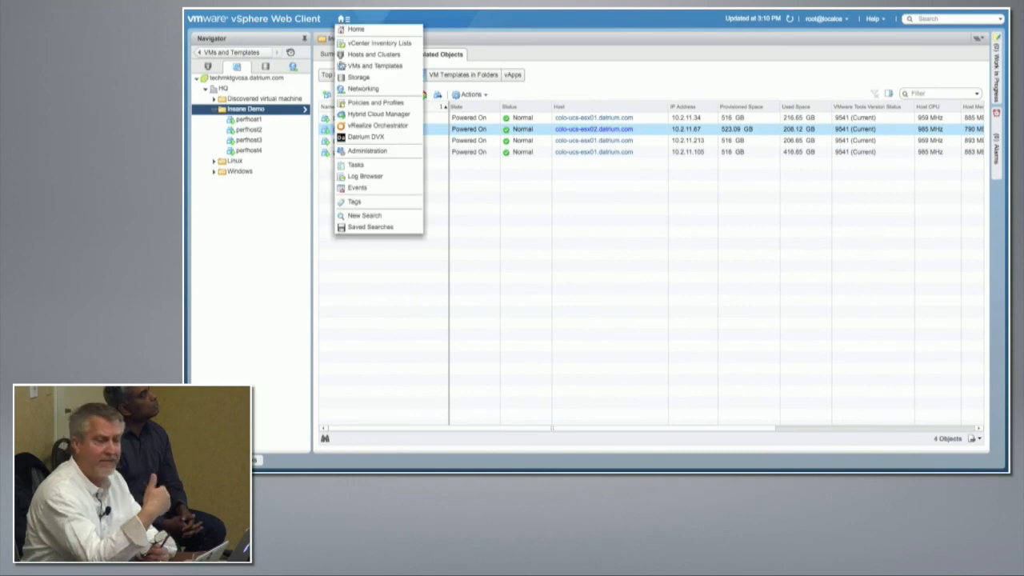
{"action": "left_click", "coordinate": [368, 136]}
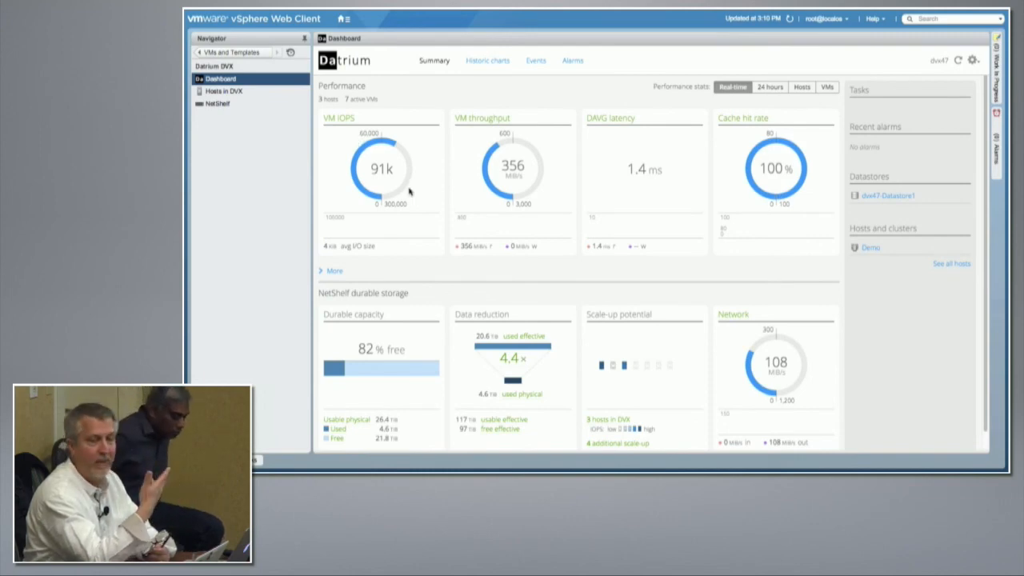
{"action": "left_click", "coordinate": [225, 90]}
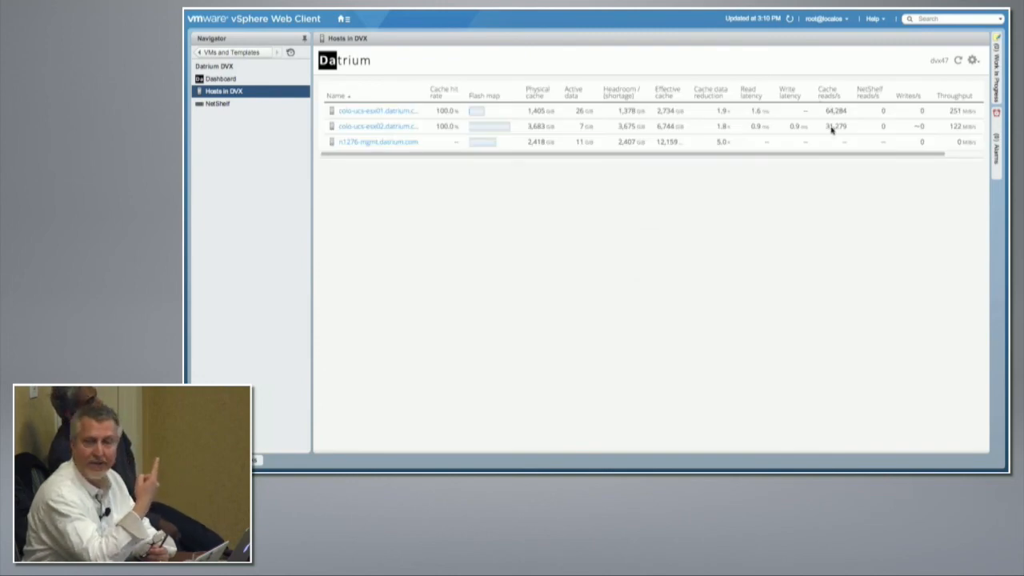
{"action": "left_click", "coordinate": [378, 125]}
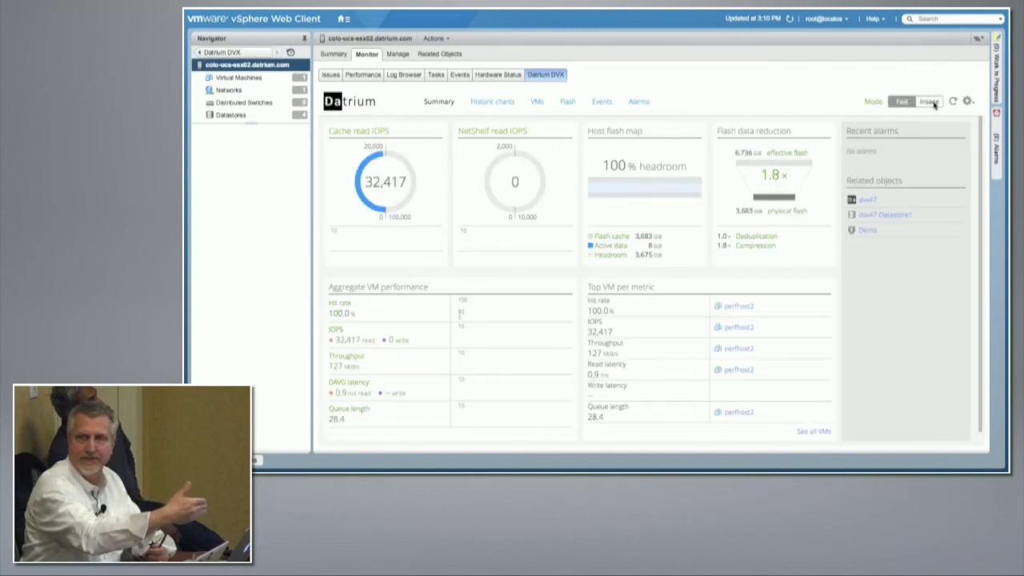
{"action": "mouse_move", "coordinate": [928, 102]}
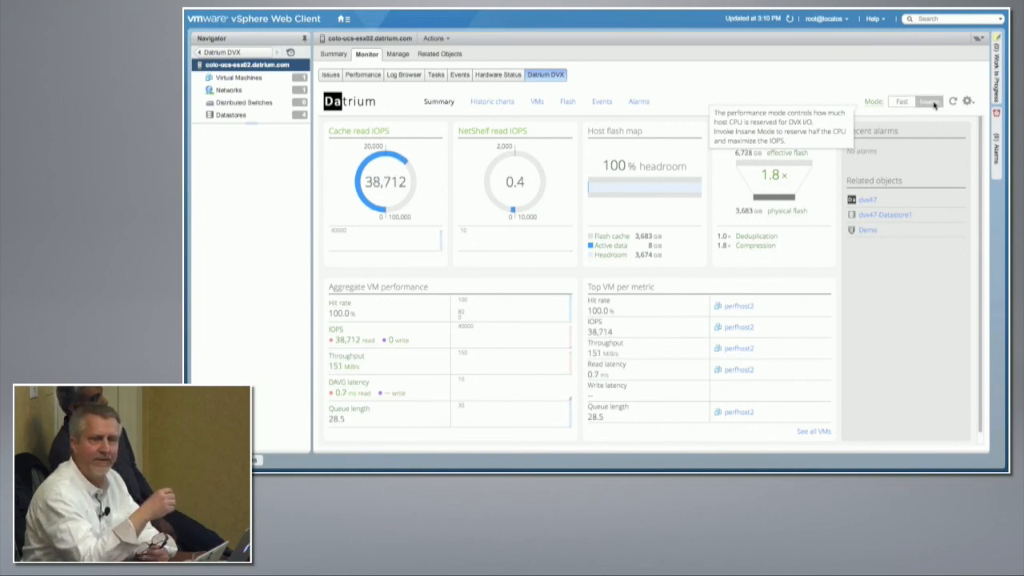
{"action": "left_click", "coordinate": [928, 101]}
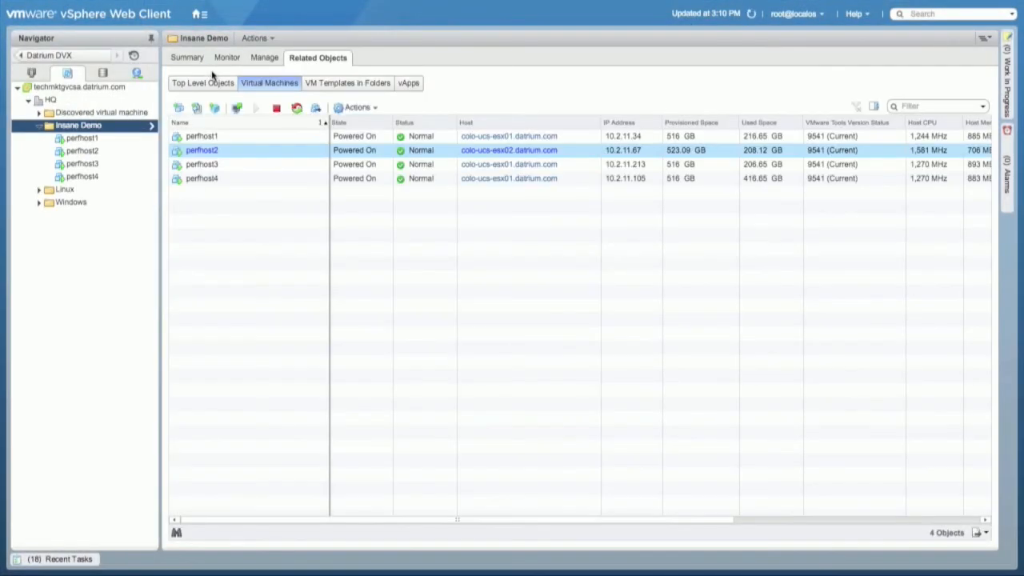
{"action": "mouse_move", "coordinate": [275, 170]}
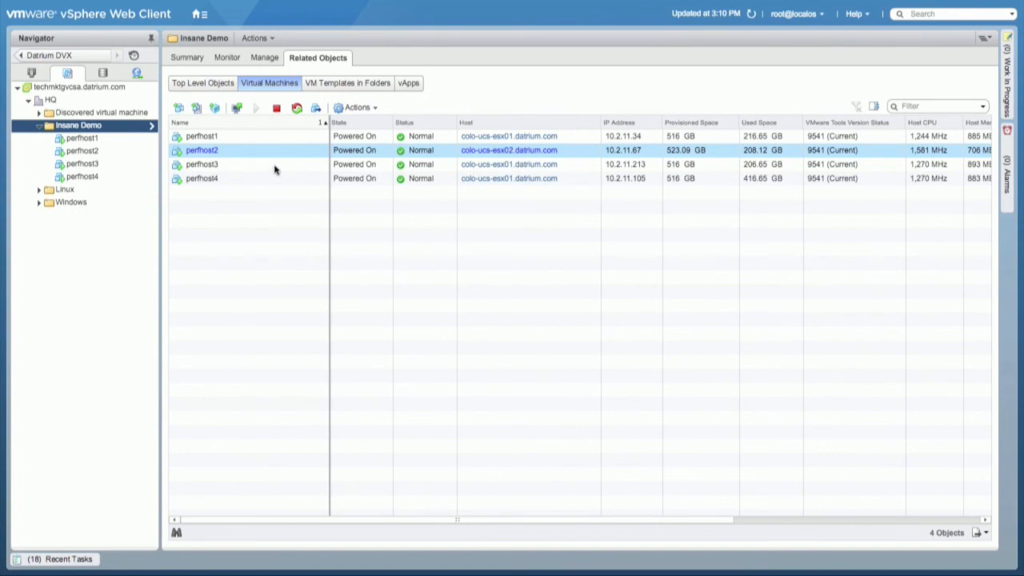
Step: Migrate perfhost3 compute-only to host n1276-mgmt.datrium.com, keeping its original storage
{"action": "right_click", "coordinate": [201, 163]}
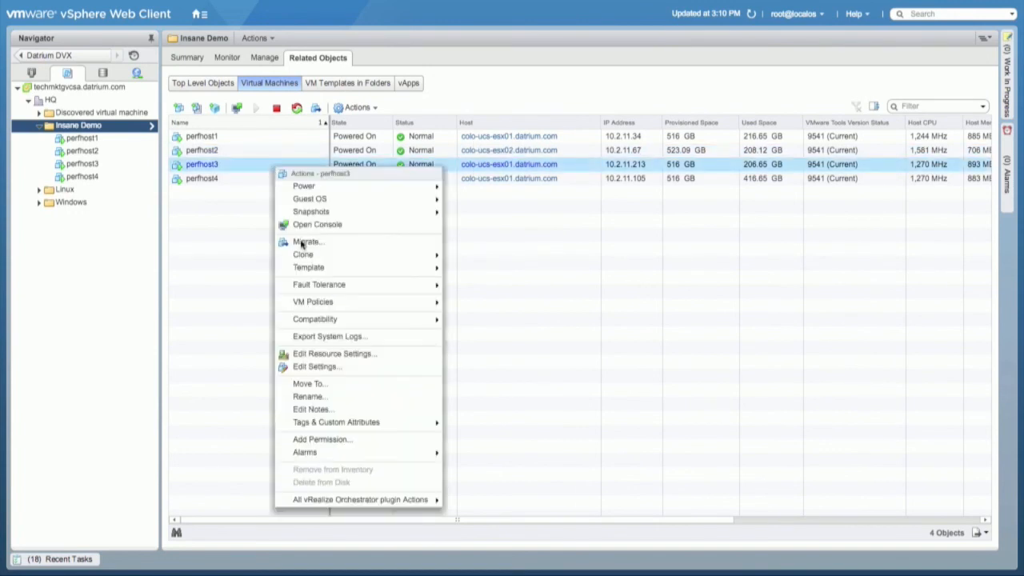
{"action": "left_click", "coordinate": [308, 241]}
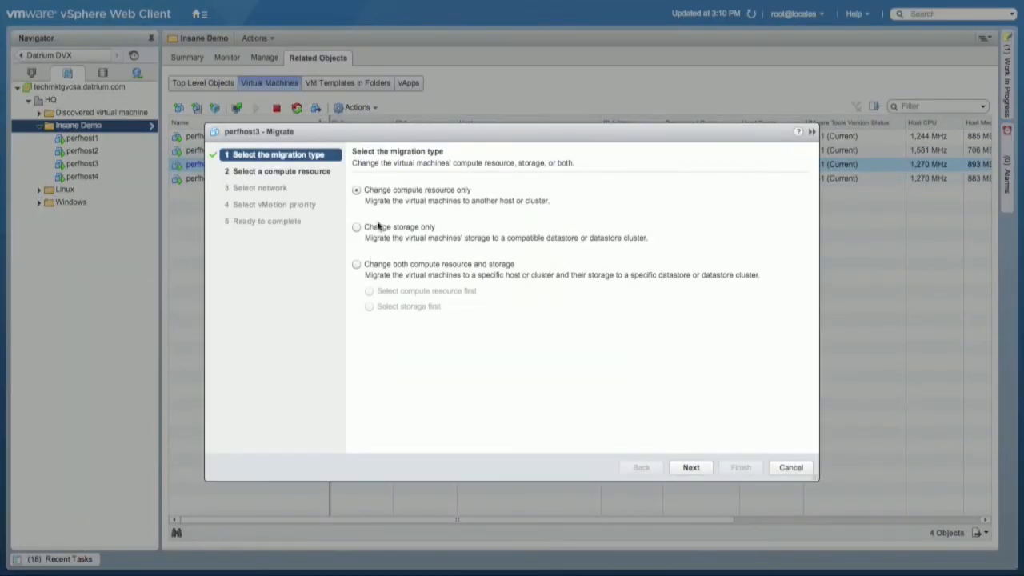
{"action": "left_click", "coordinate": [691, 467]}
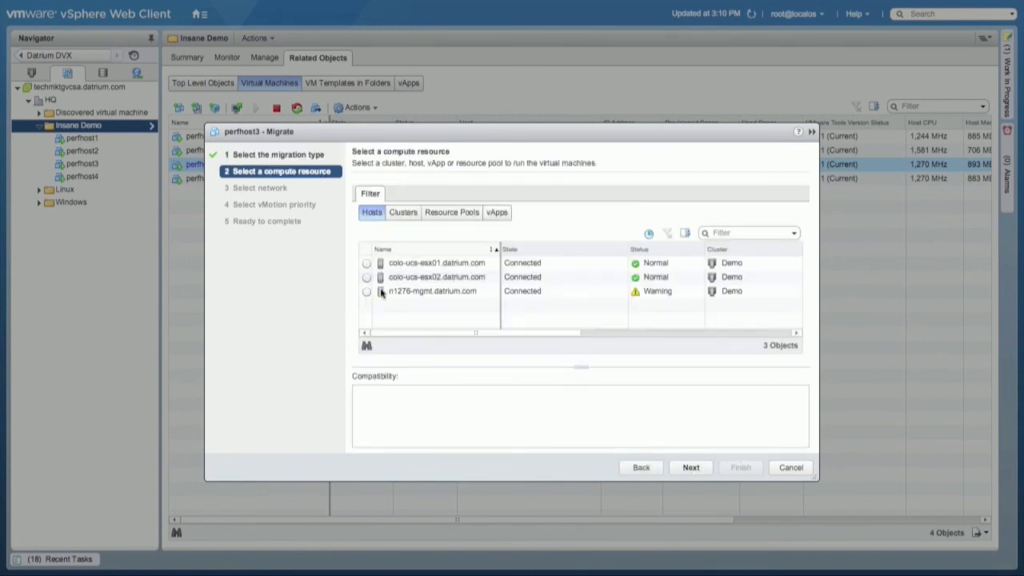
{"action": "left_click", "coordinate": [366, 291]}
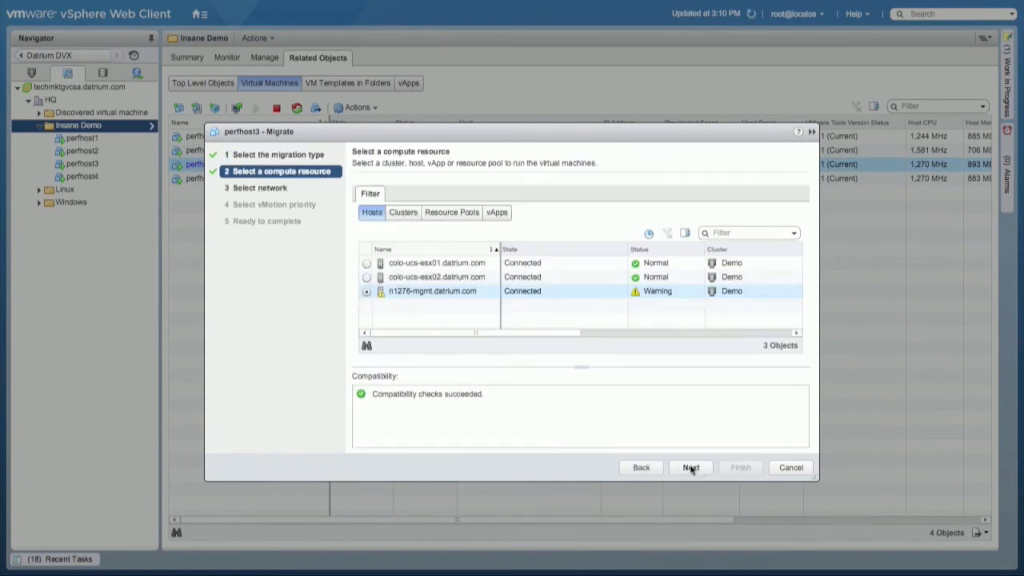
{"action": "left_click", "coordinate": [689, 467]}
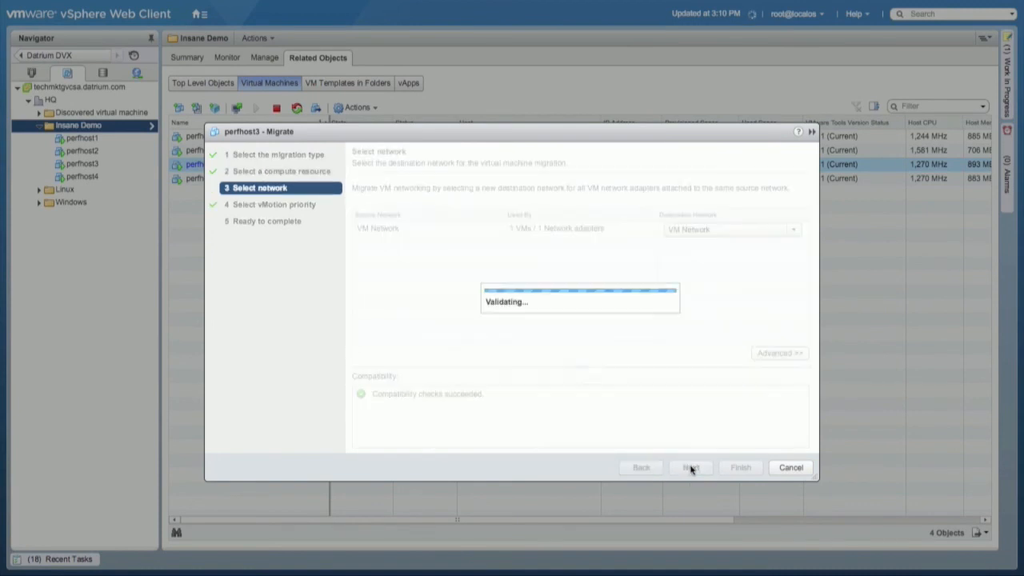
{"action": "left_click", "coordinate": [691, 467]}
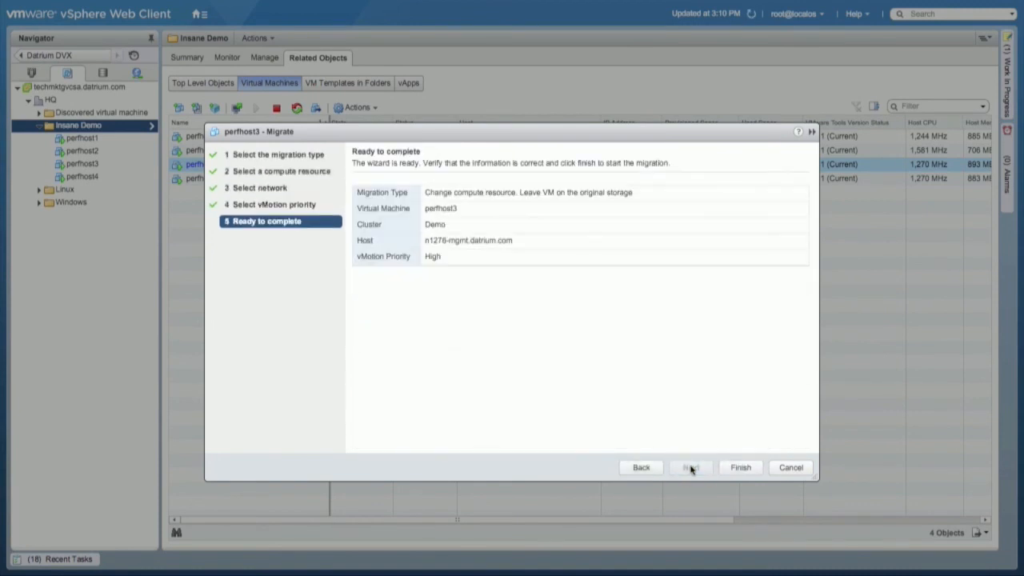
{"action": "left_click", "coordinate": [739, 467]}
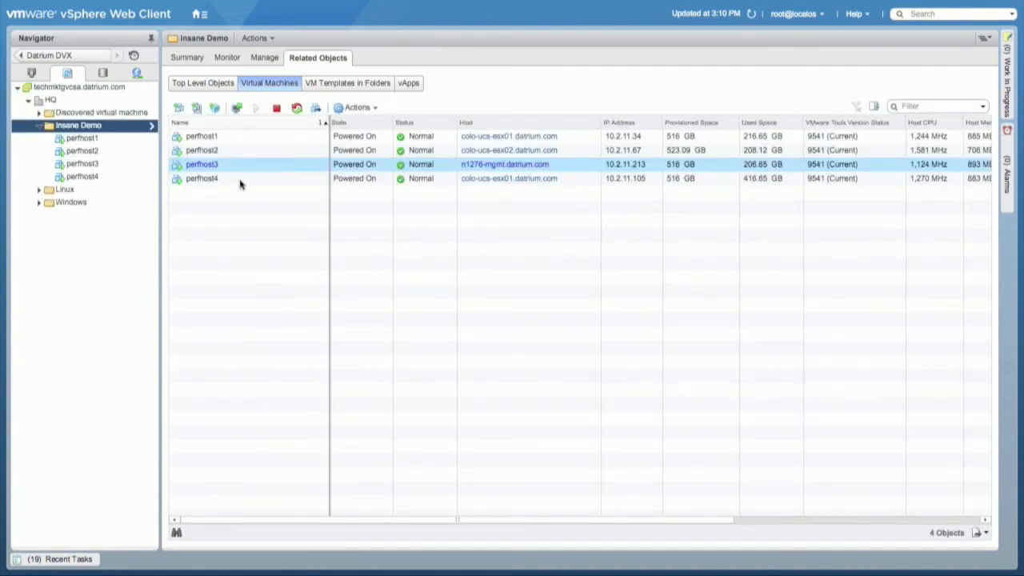
Step: Migrate perfhost4 compute-only to host n1276-mgmt.datrium.com
{"action": "left_click", "coordinate": [201, 177]}
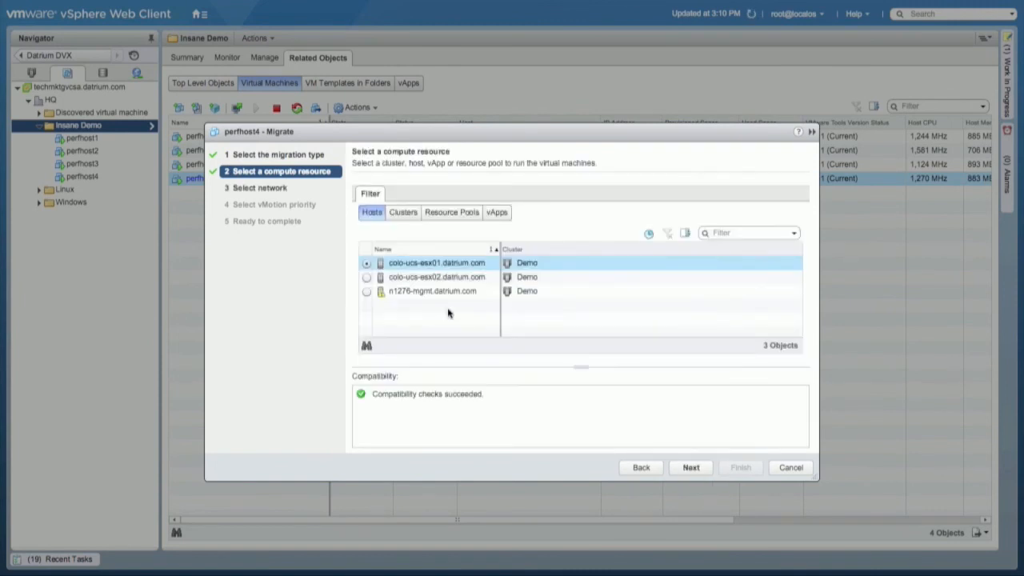
{"action": "left_click", "coordinate": [366, 291]}
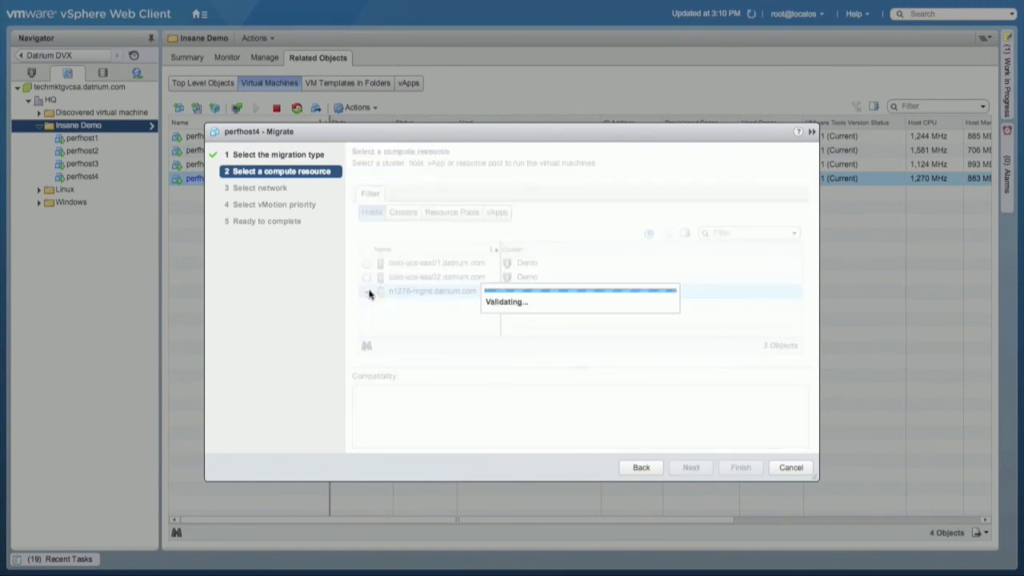
{"action": "left_click", "coordinate": [689, 467]}
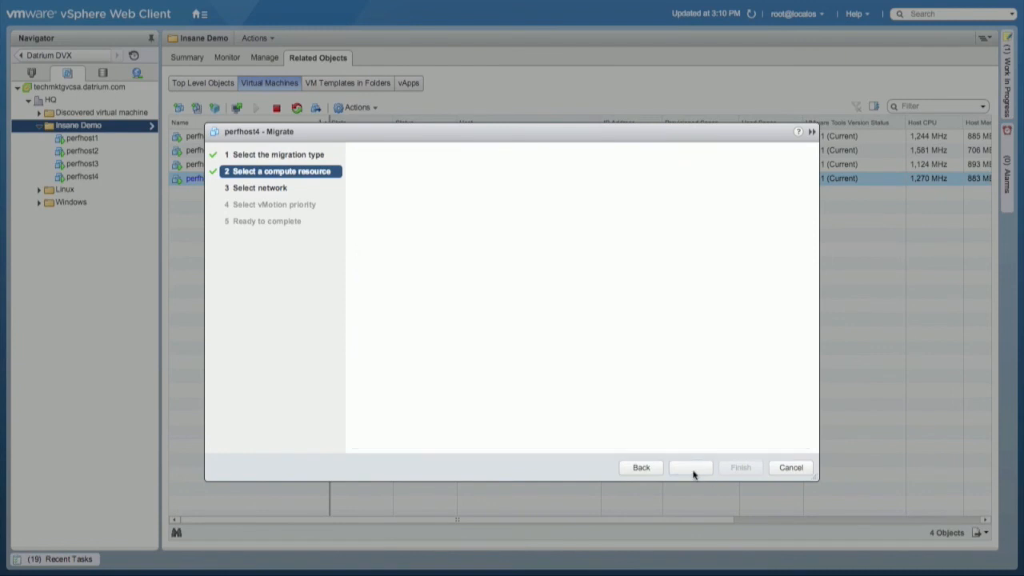
{"action": "left_click", "coordinate": [689, 467]}
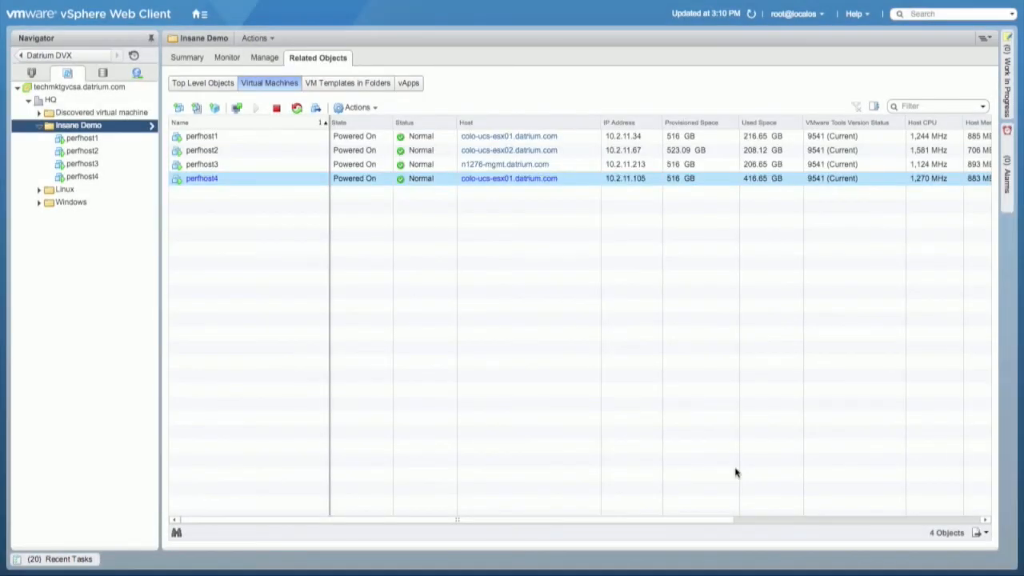
{"action": "mouse_move", "coordinate": [671, 462]}
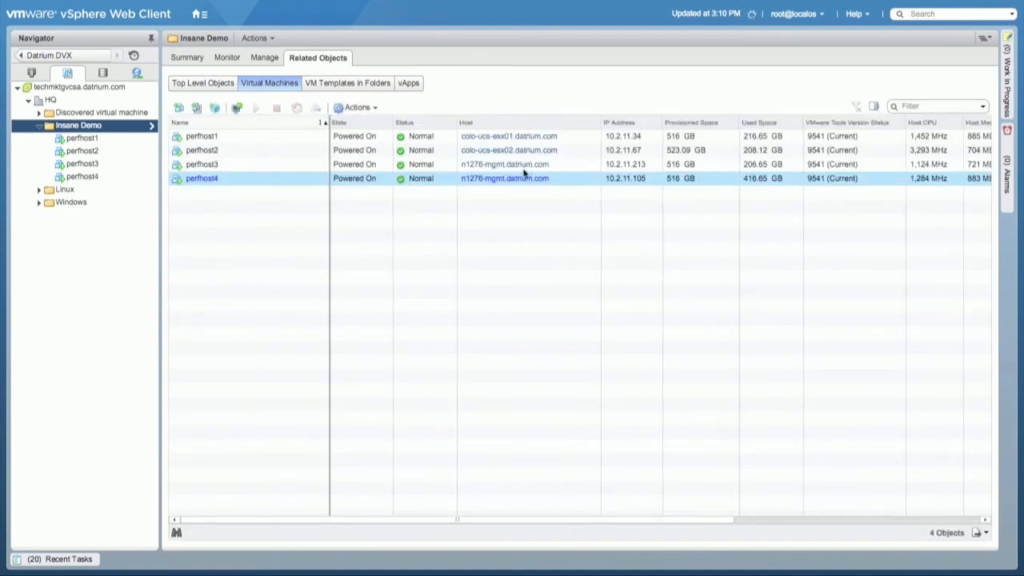
Step: Review perfhost1 through perfhost4 in the VM list, now spread across three hosts
{"action": "left_click", "coordinate": [201, 135]}
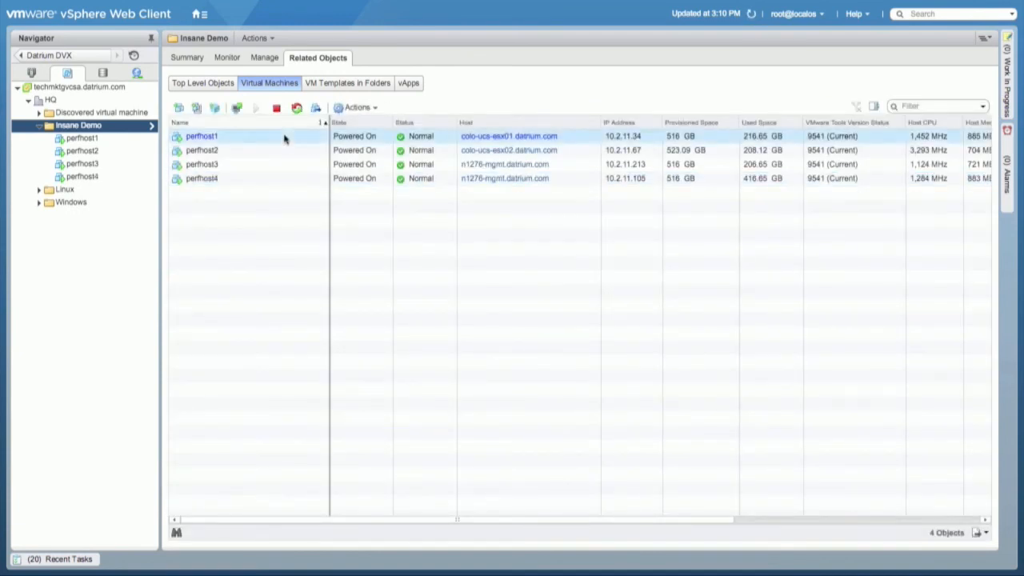
{"action": "left_click", "coordinate": [202, 151]}
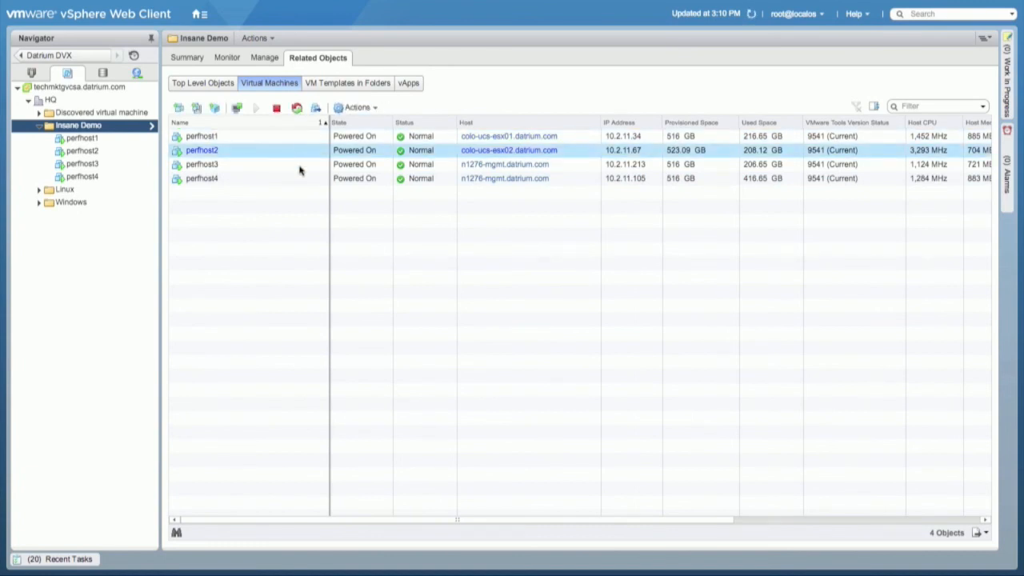
{"action": "left_click", "coordinate": [202, 177]}
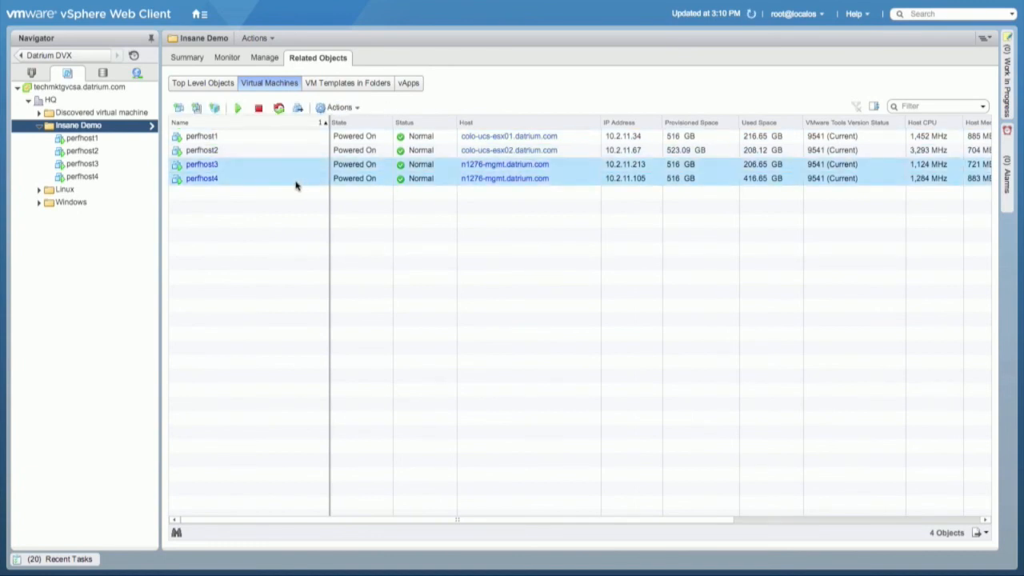
{"action": "left_click", "coordinate": [195, 12]}
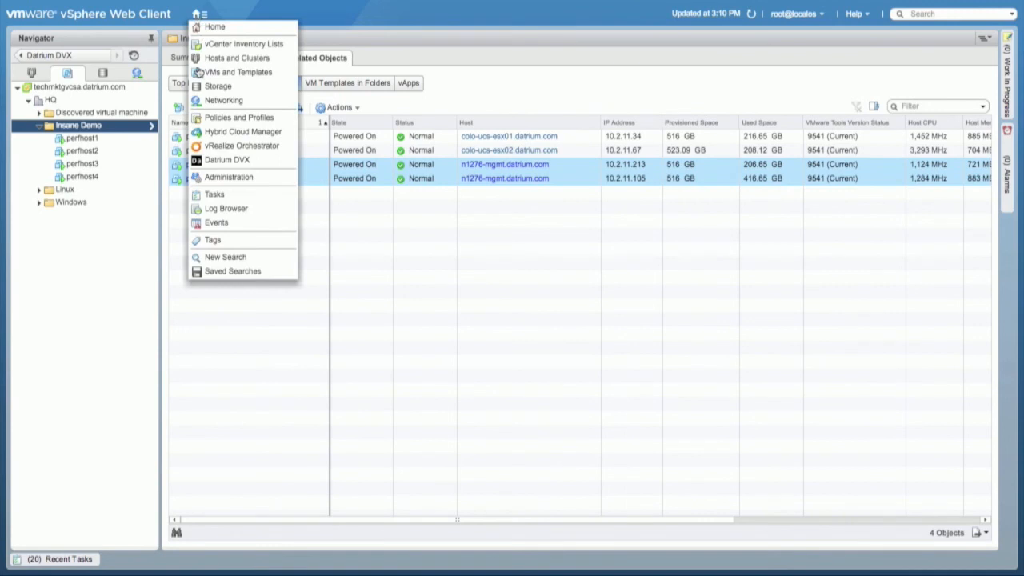
Step: View the Datrium DVX dashboard at about 195k VM IOPS, then list the three hosts in the DVX
{"action": "left_click", "coordinate": [227, 160]}
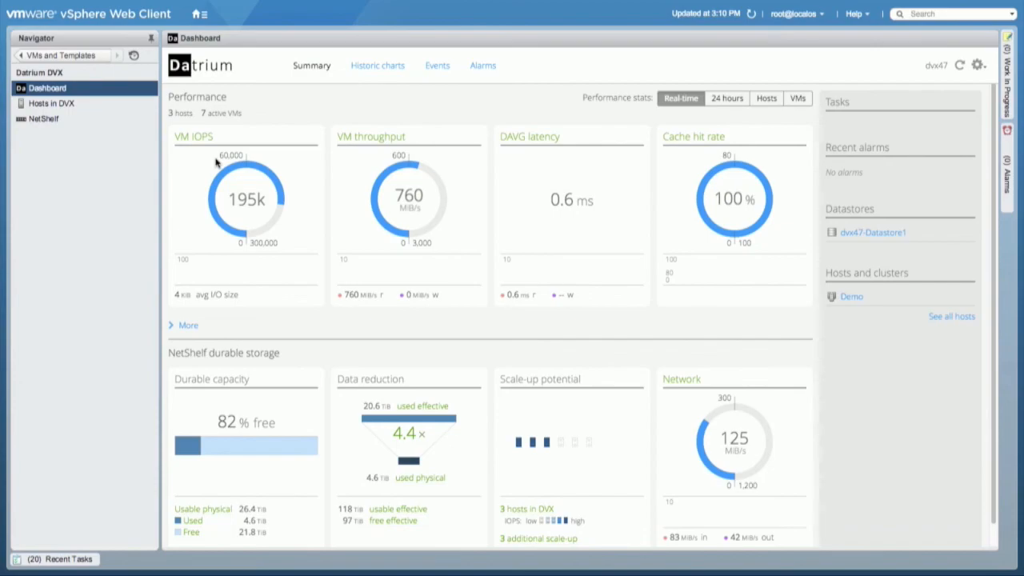
{"action": "left_click", "coordinate": [51, 103]}
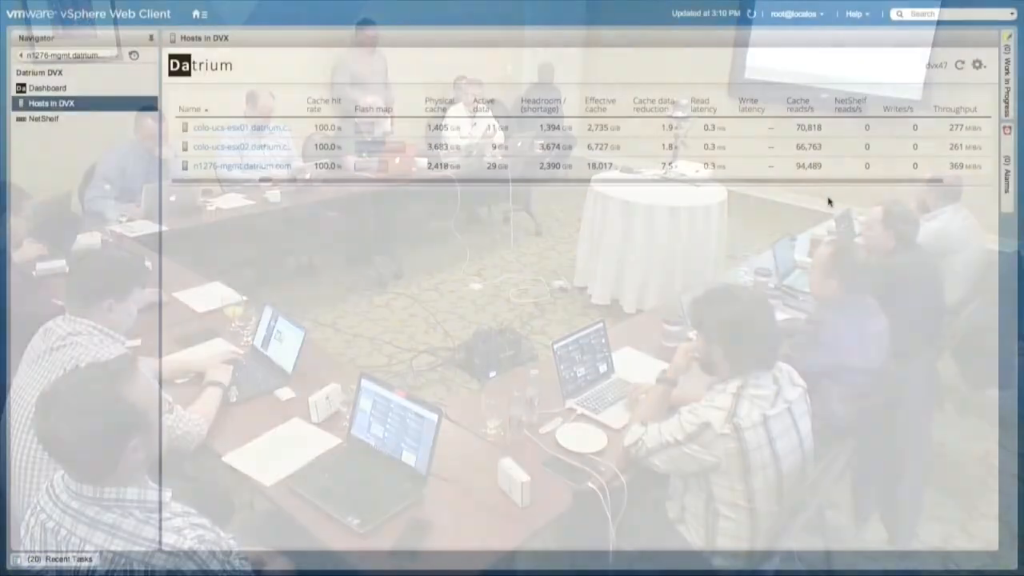